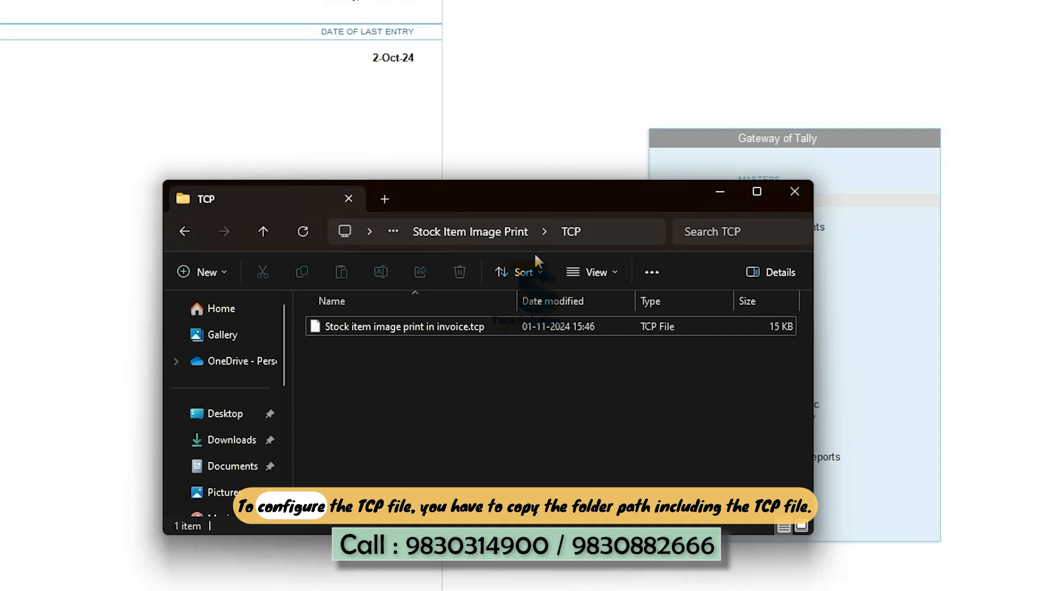
# Step: Copy the full path of the 'Stock item image print in invoice.tcp' file from the TCP folder
pyautogui.click(470, 231)
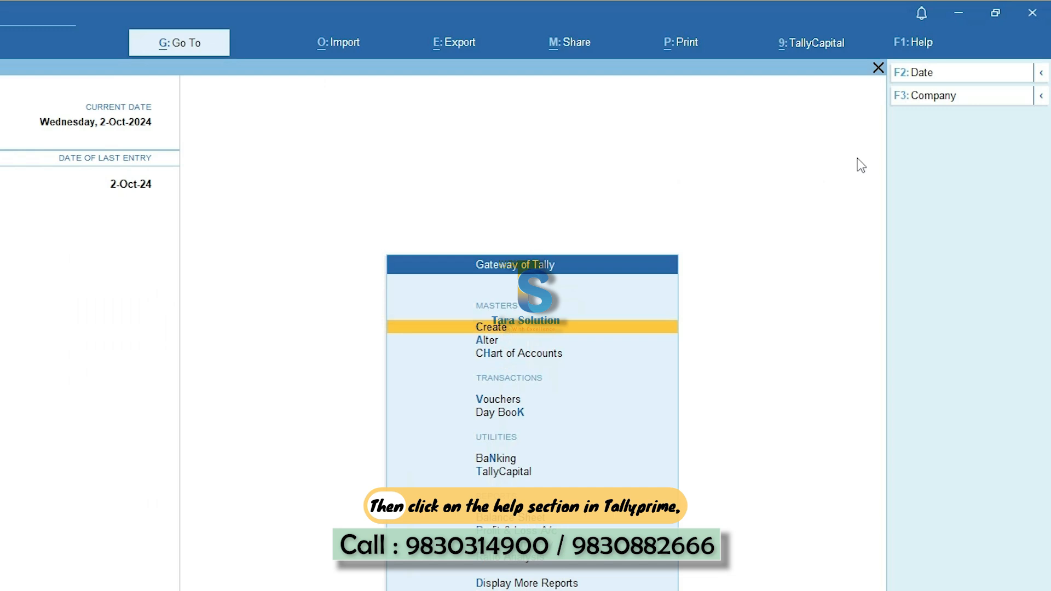
# Step: Load the stock item image print .tcp as a local TDL via Help > TDLs & AddOns > Specify Path
pyautogui.click(912, 42)
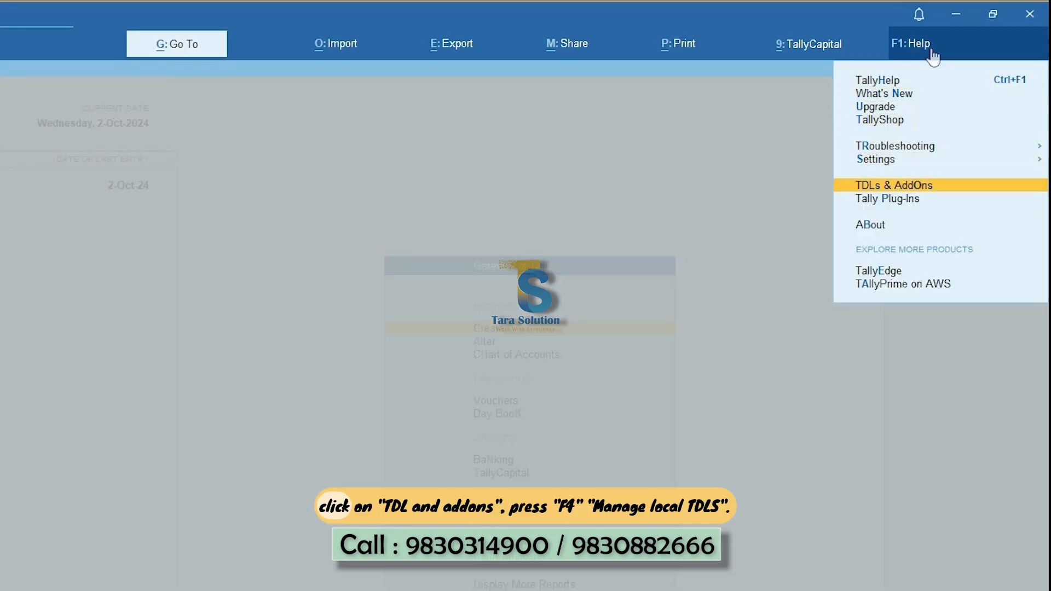
pyautogui.click(893, 185)
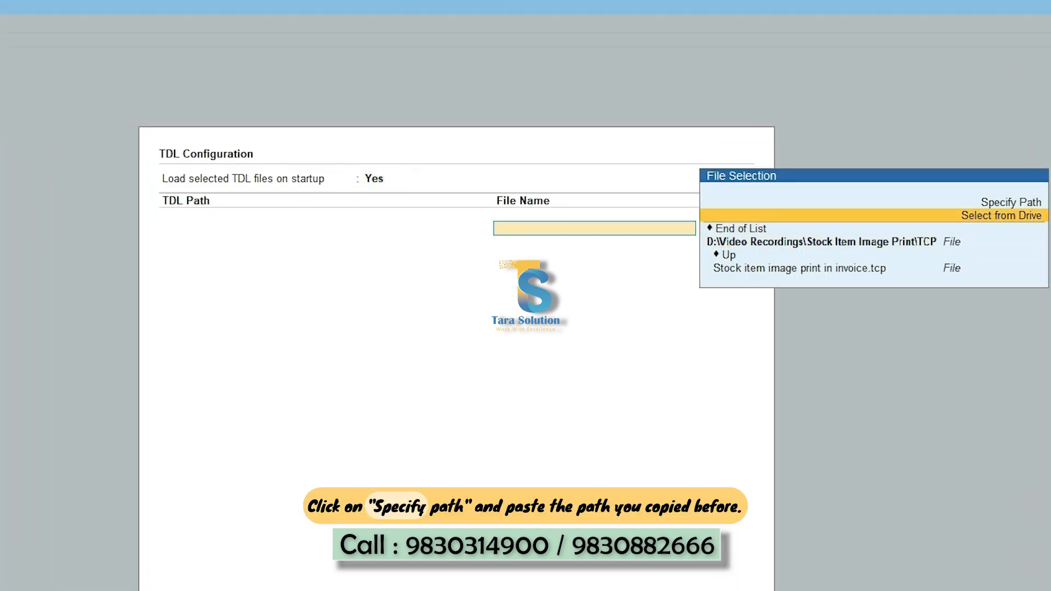
pyautogui.click(1010, 201)
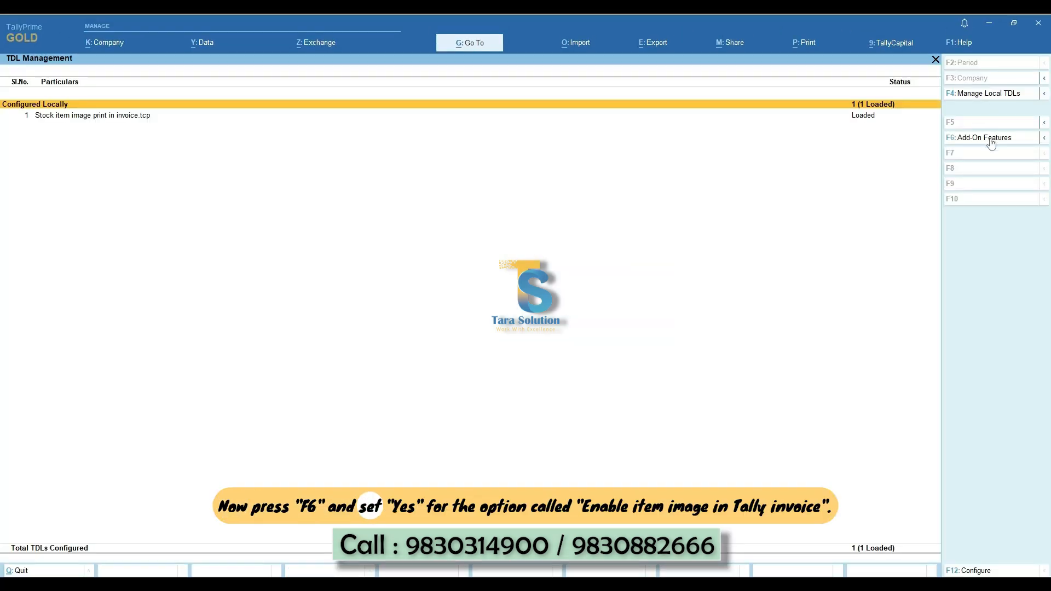
# Step: Set Enable Item Image in Tally Invoice to Yes in the add-on's F6 features
pyautogui.click(985, 138)
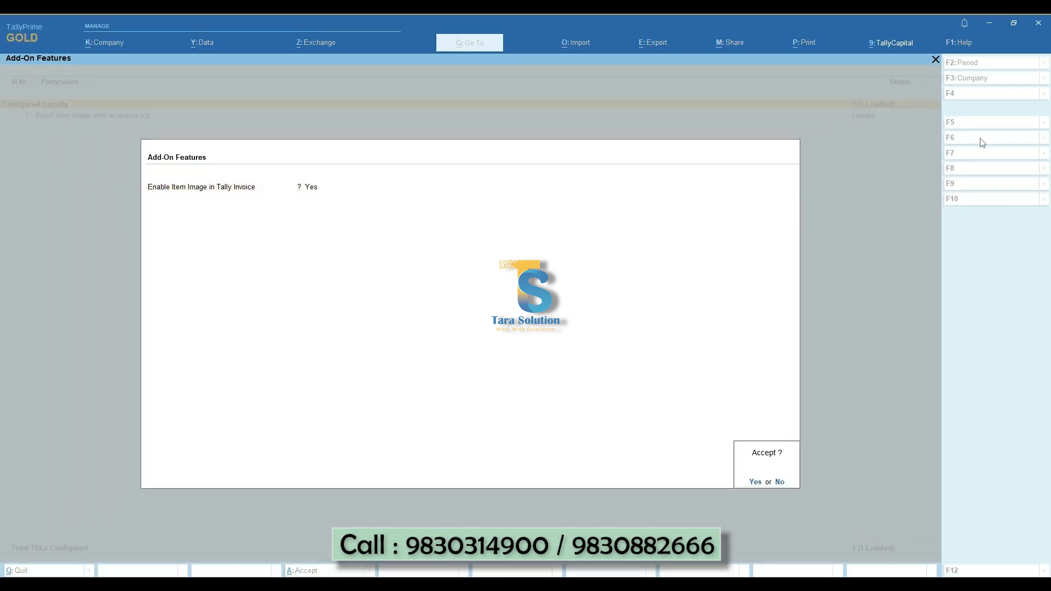
pyautogui.click(756, 481)
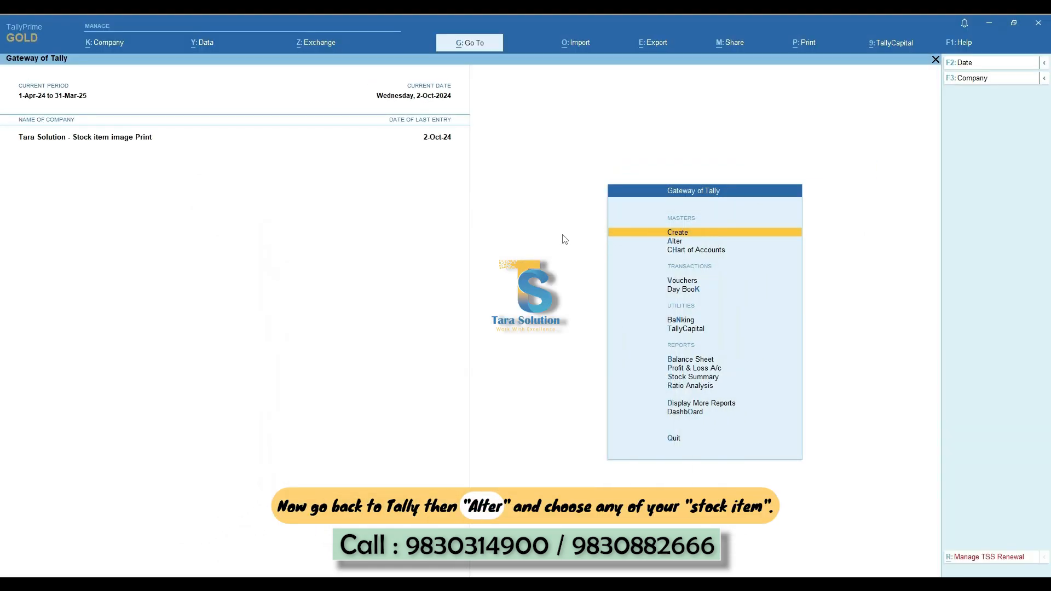
# Step: Open the TallyPrime - GOLD stock item through Alter > Stock Item
pyautogui.click(675, 241)
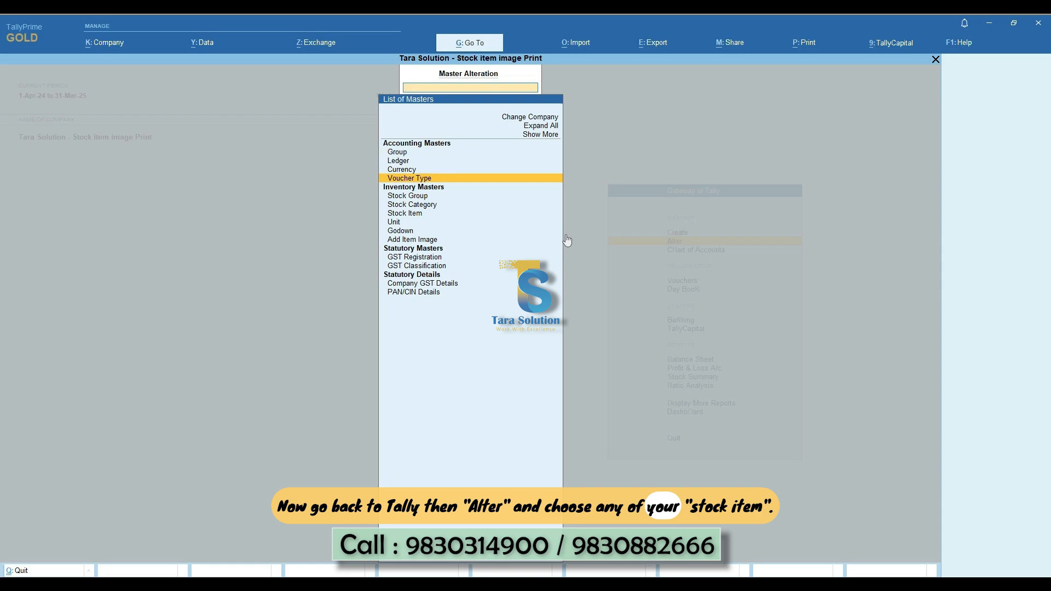
pyautogui.click(403, 214)
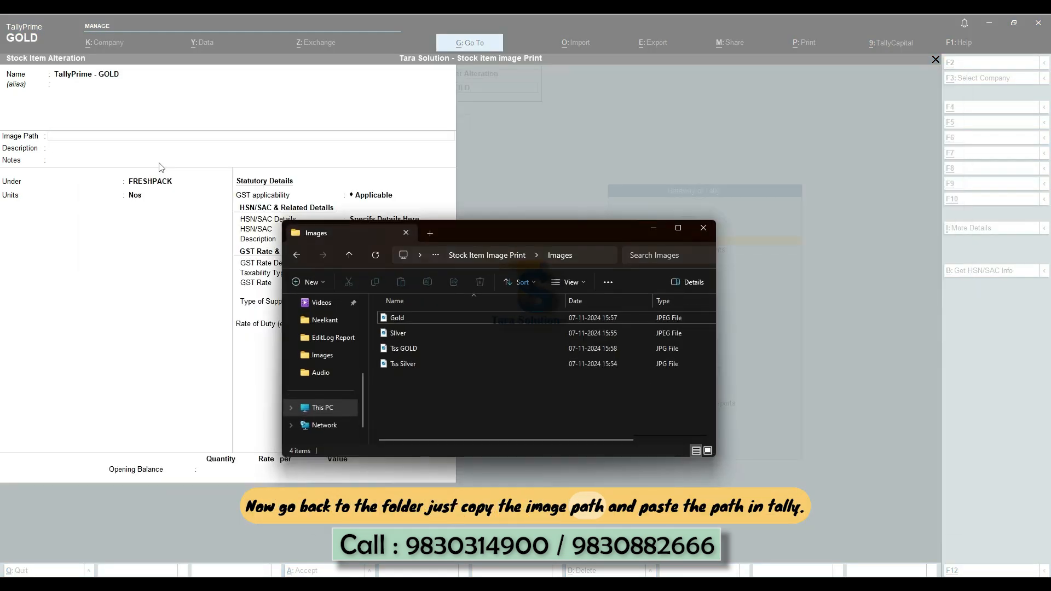
# Step: Take the path 'D:\Video Recordings\Stock Item Image Print\Images\Gold.jpeg' from the Explorer address bar
pyautogui.click(487, 260)
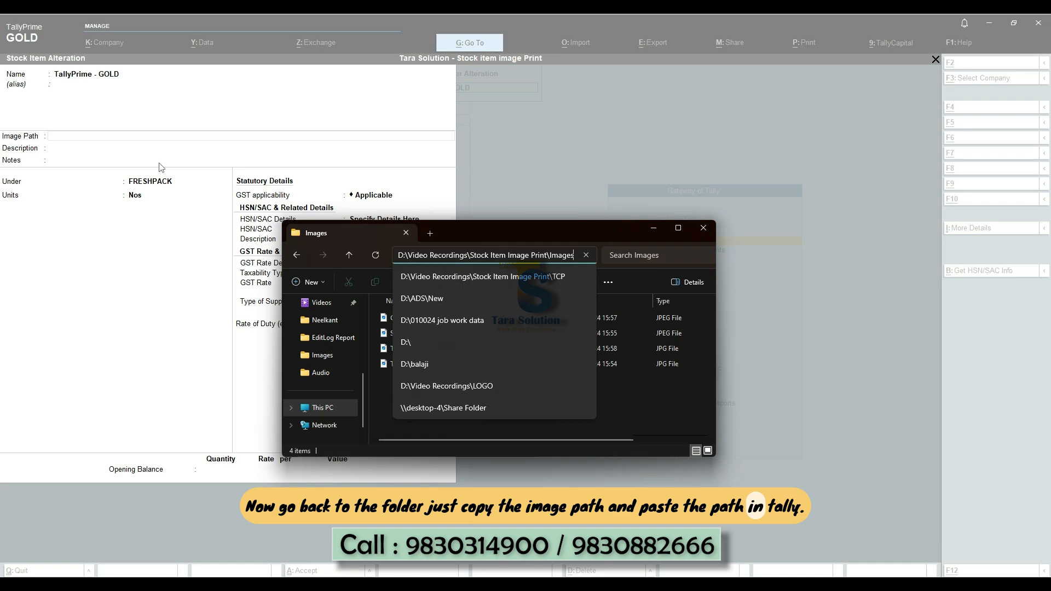
pyautogui.write('D:\\Video Recordings\\Stock Item Image Print\\Images\\Gold.jpeg')
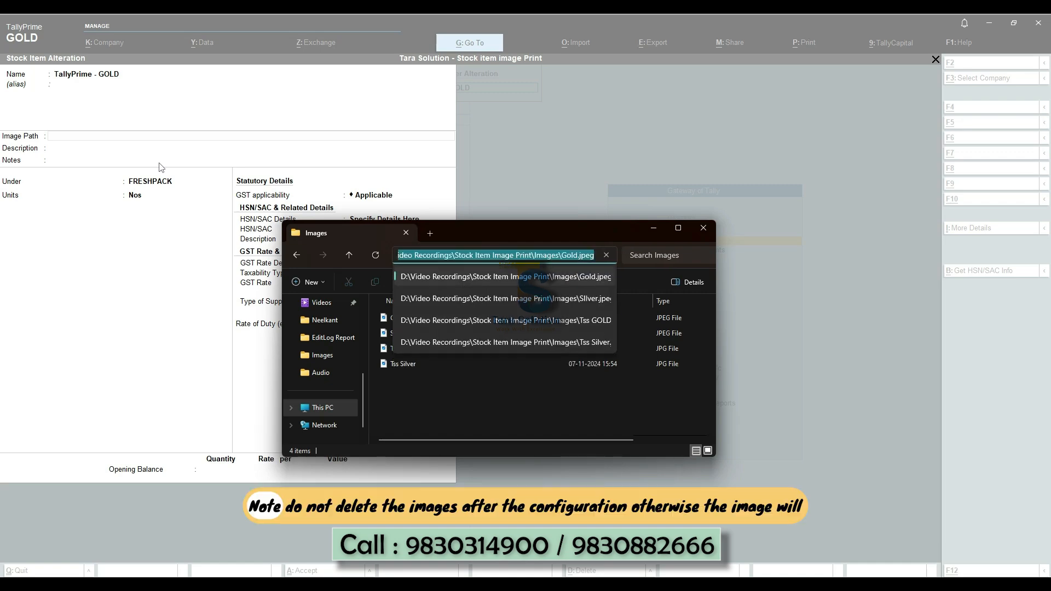
pyautogui.click(703, 228)
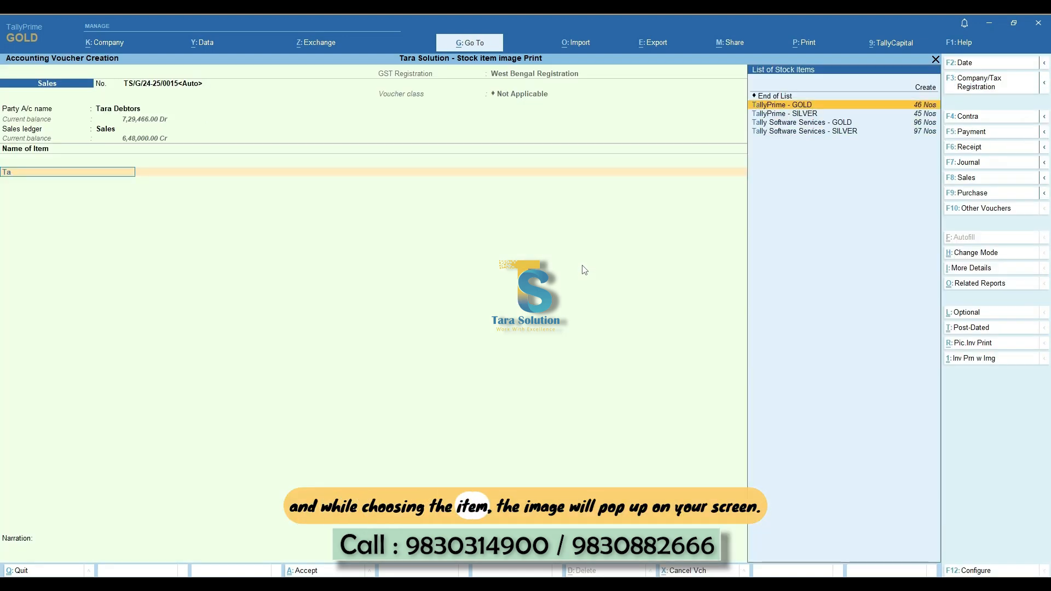
# Step: Enter TallyPrime GOLD and SILVER and Tally Software Services items with CGST and SGST, and save the voucher
pyautogui.click(780, 106)
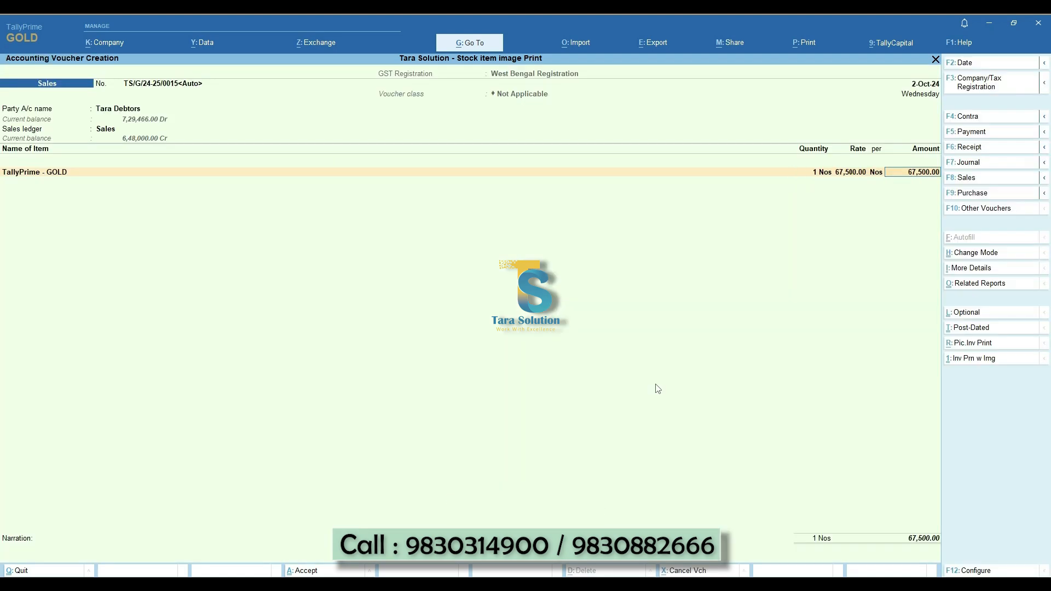
pyautogui.write('TallyPrime - SILVER')
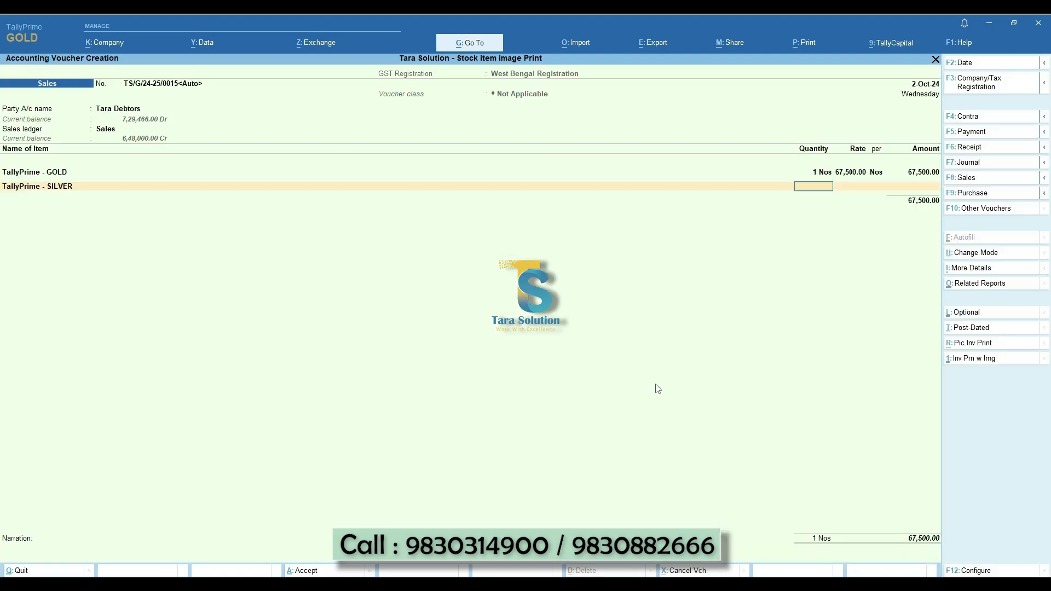
pyautogui.write('Tally Software Services - GOLD')
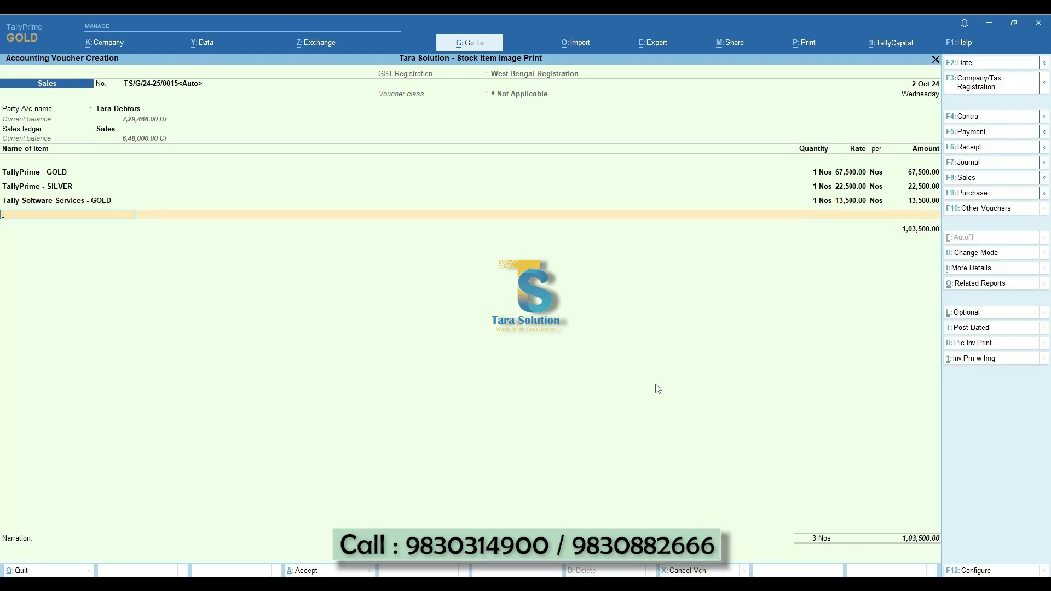
pyautogui.write('Tally Software Services - SILVER')
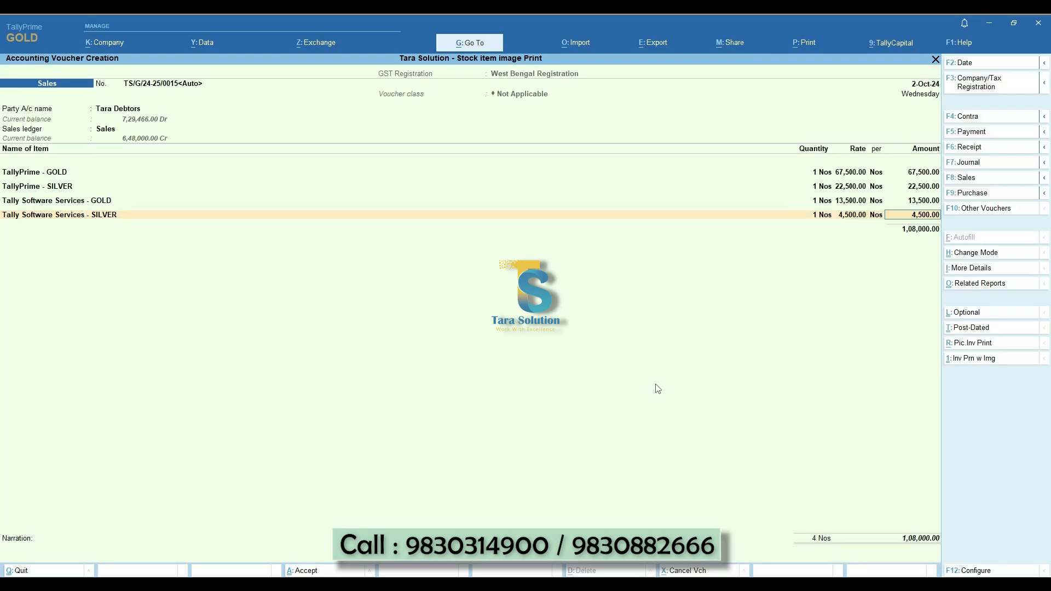
pyautogui.press('Enter')
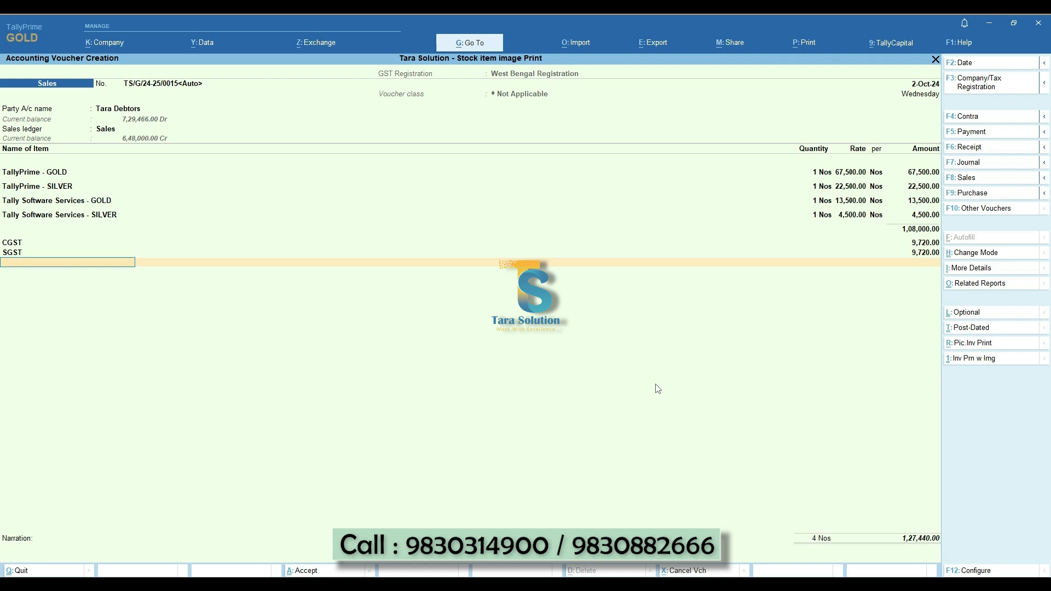
pyautogui.press('enter')
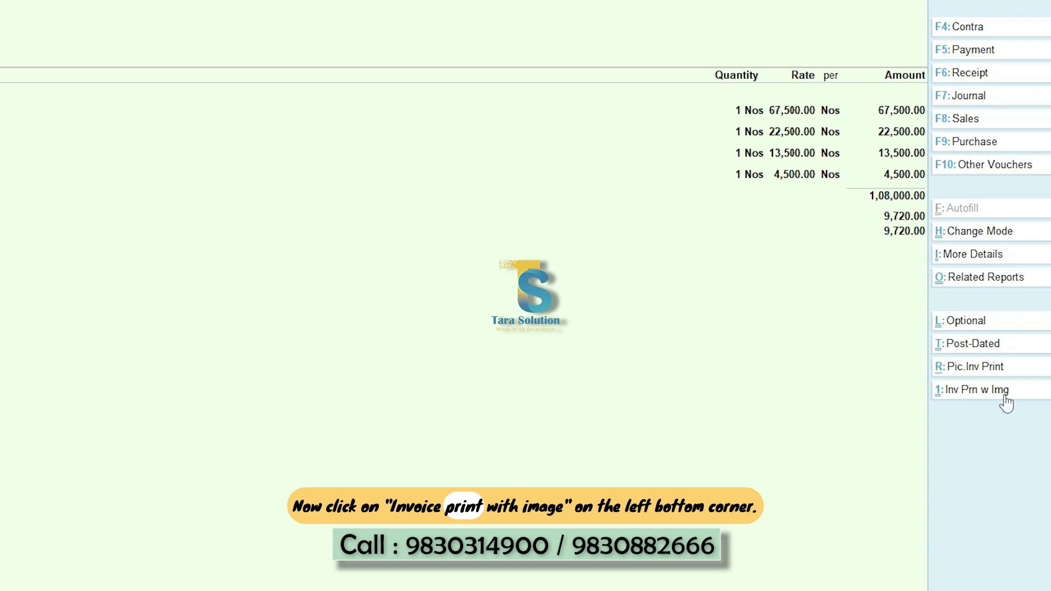
# Step: Print the saved sales invoice with item images using 'Inv Prn w Img' and confirm
pyautogui.click(975, 390)
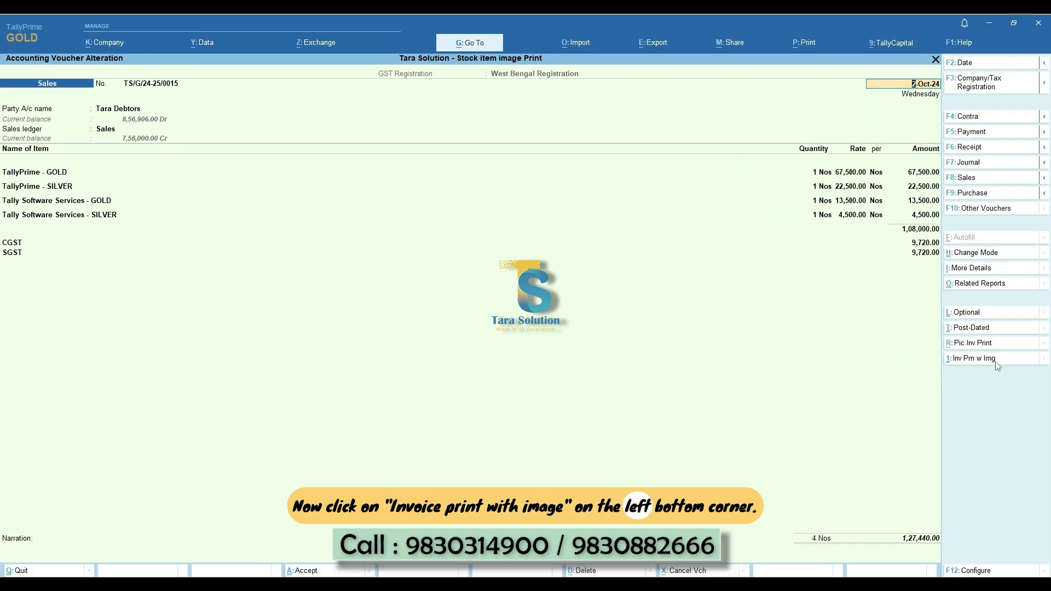
pyautogui.click(972, 357)
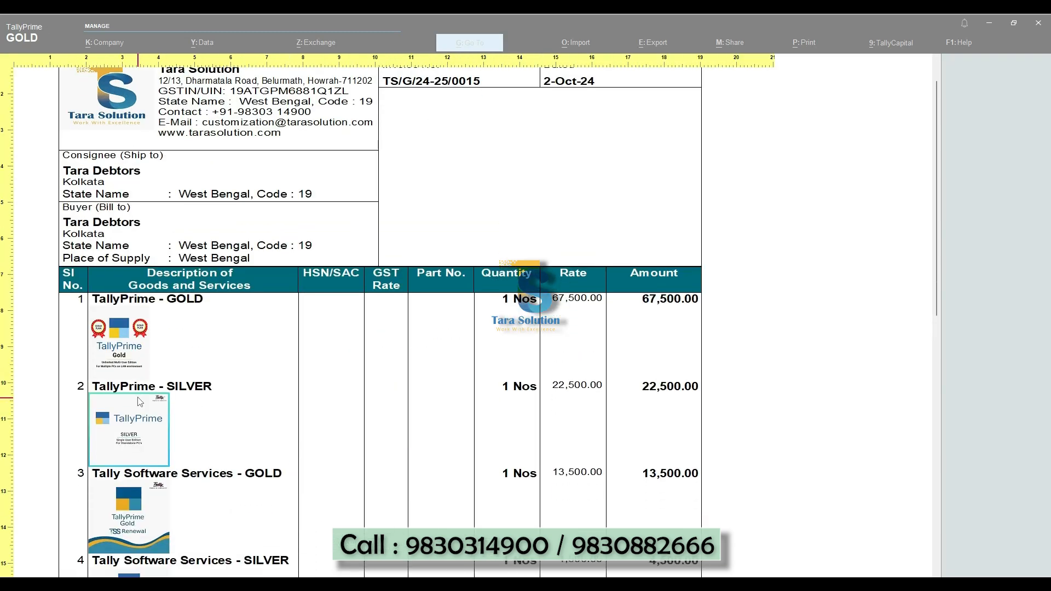
# Step: Scroll the print preview past the four pictured items to the CGST, SGST and ₹1,27,440.00 total
pyautogui.scroll(-3)
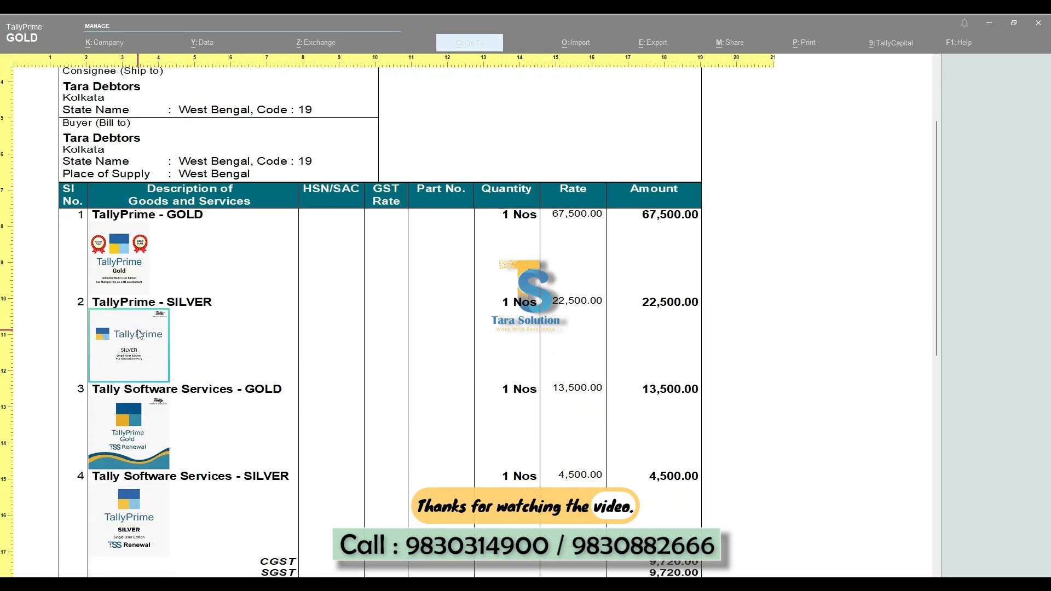
pyautogui.scroll(-3)
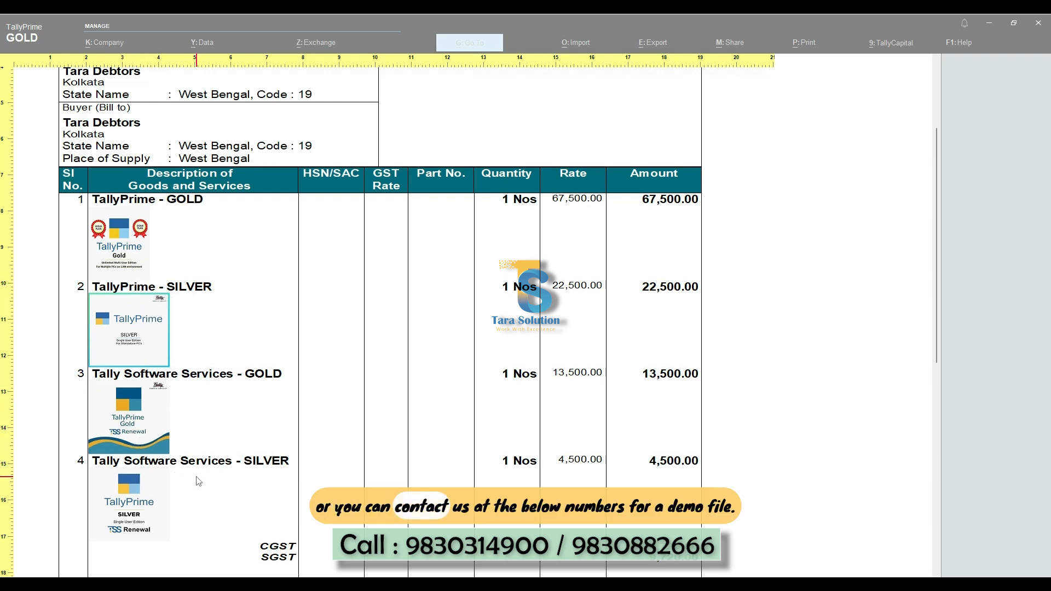
pyautogui.scroll(-3)
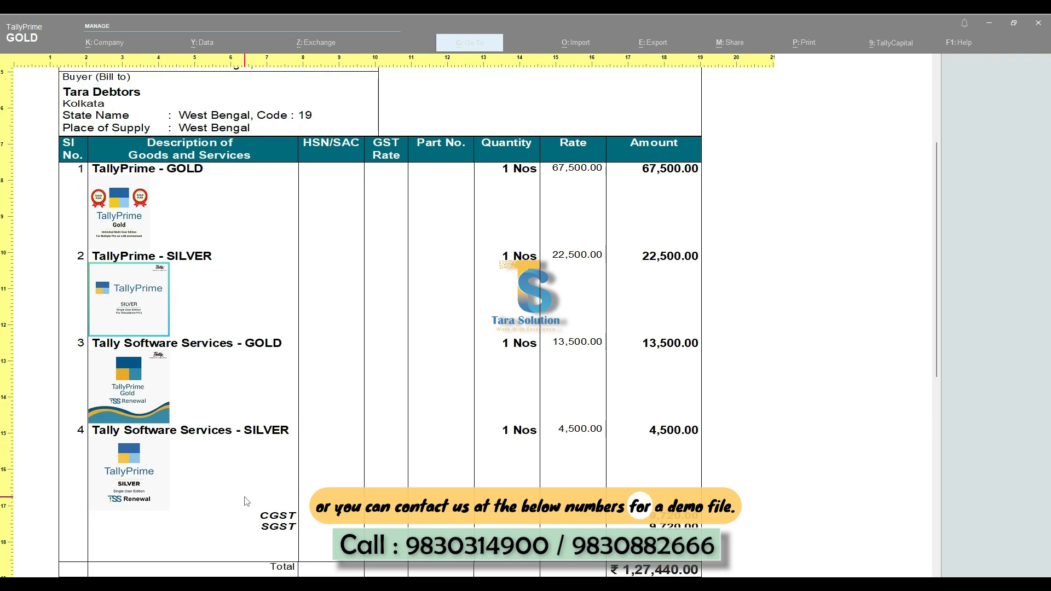